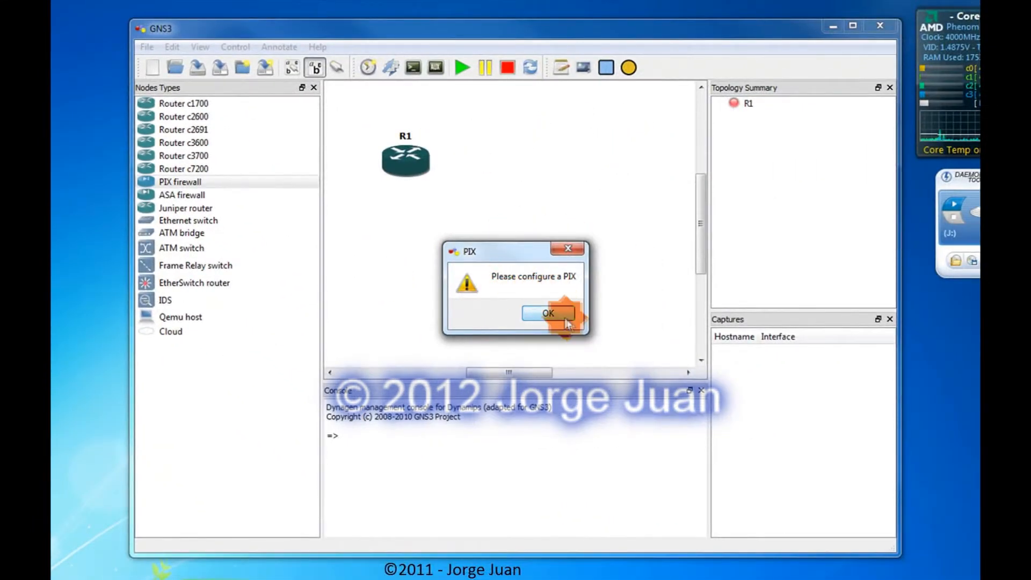
Dismiss the 'Please configure a PIX' warning, keeping router R1 on the canvas.
{"action": "left_click", "coordinate": [549, 313]}
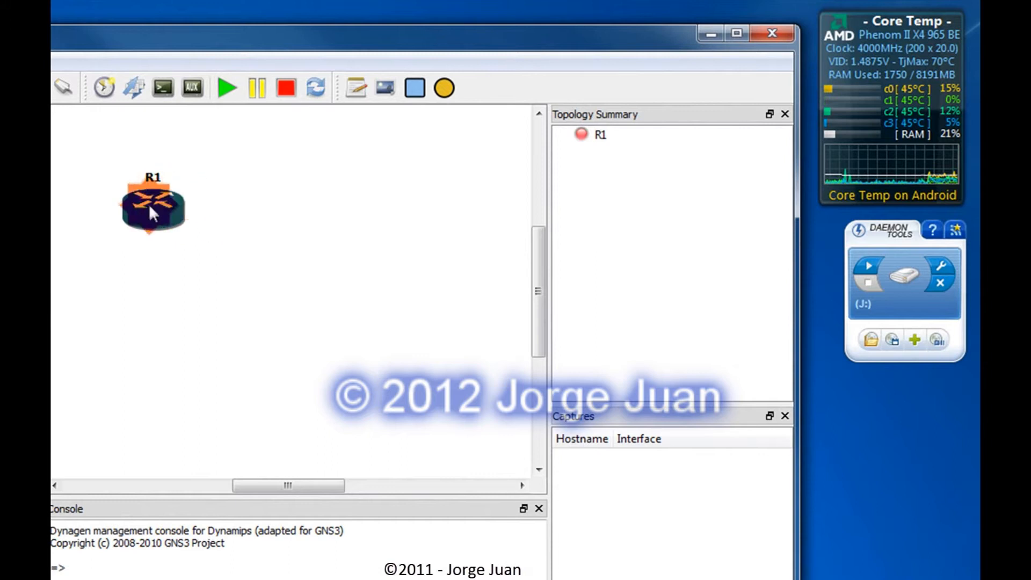
{"action": "mouse_move", "coordinate": [152, 210]}
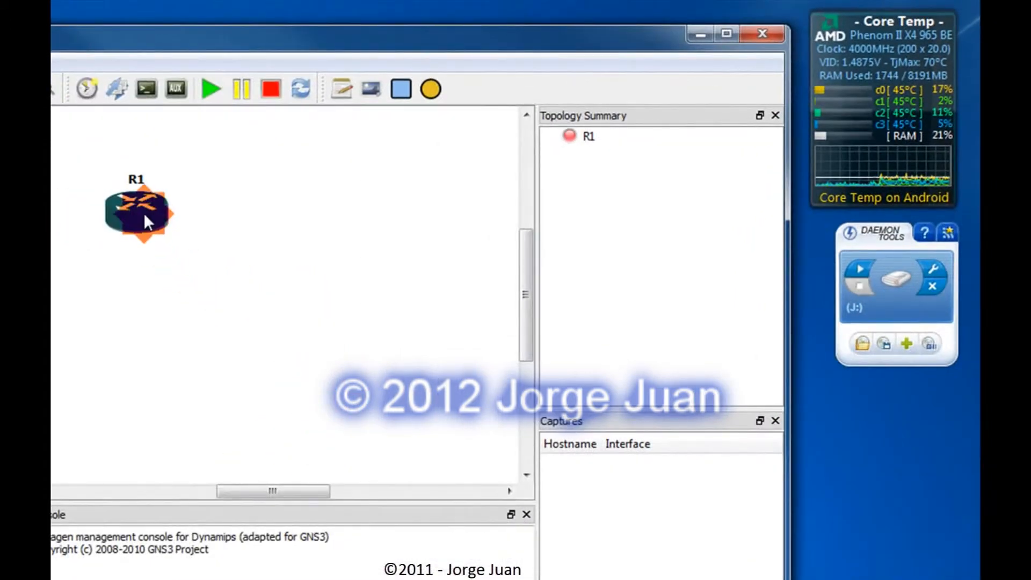
{"action": "mouse_move", "coordinate": [139, 211]}
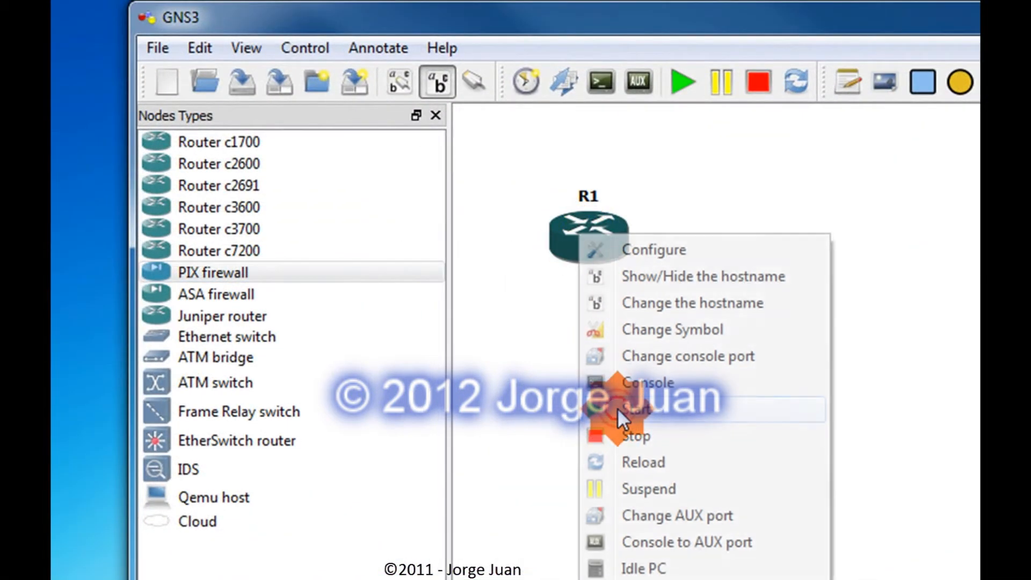
Start router R1 and bring up its console with the boot messages and R1> prompt.
{"action": "left_click", "coordinate": [635, 409]}
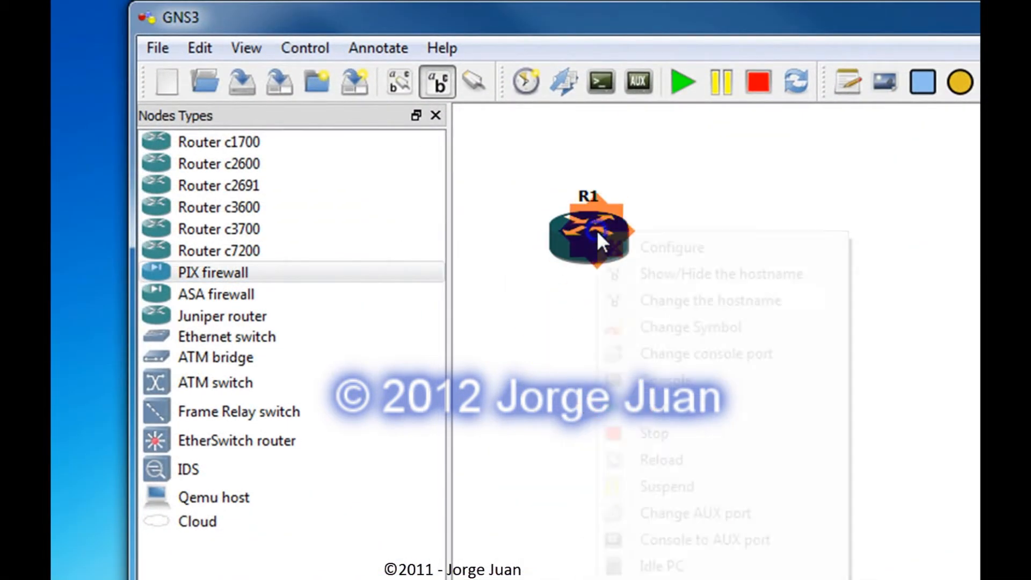
{"action": "left_click", "coordinate": [666, 379]}
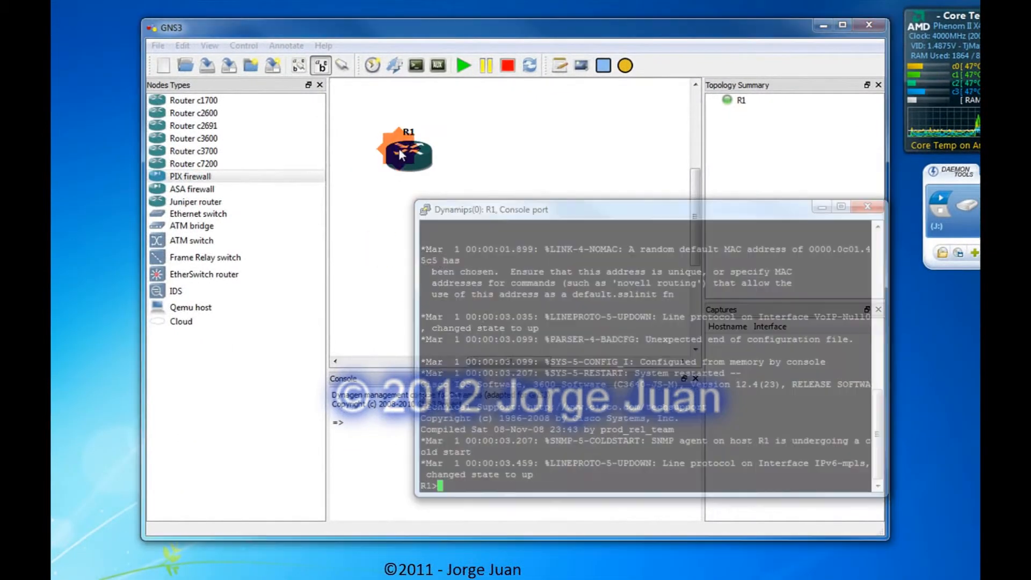
Calculate Idle PC values for R1 and choose the starred candidate 0x605bb968 [51].
{"action": "right_click", "coordinate": [405, 152]}
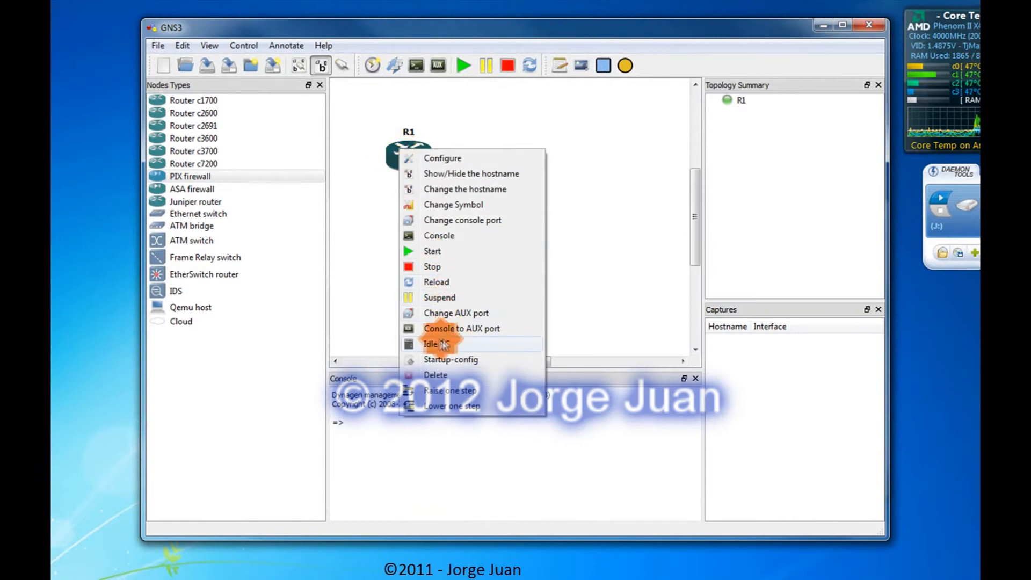
{"action": "left_click", "coordinate": [432, 344]}
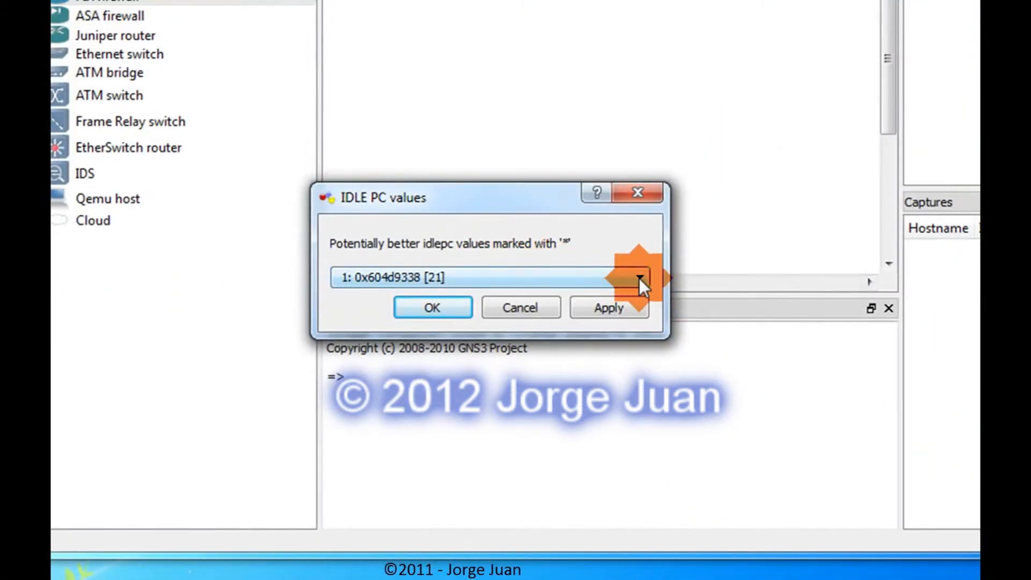
{"action": "left_click", "coordinate": [638, 277]}
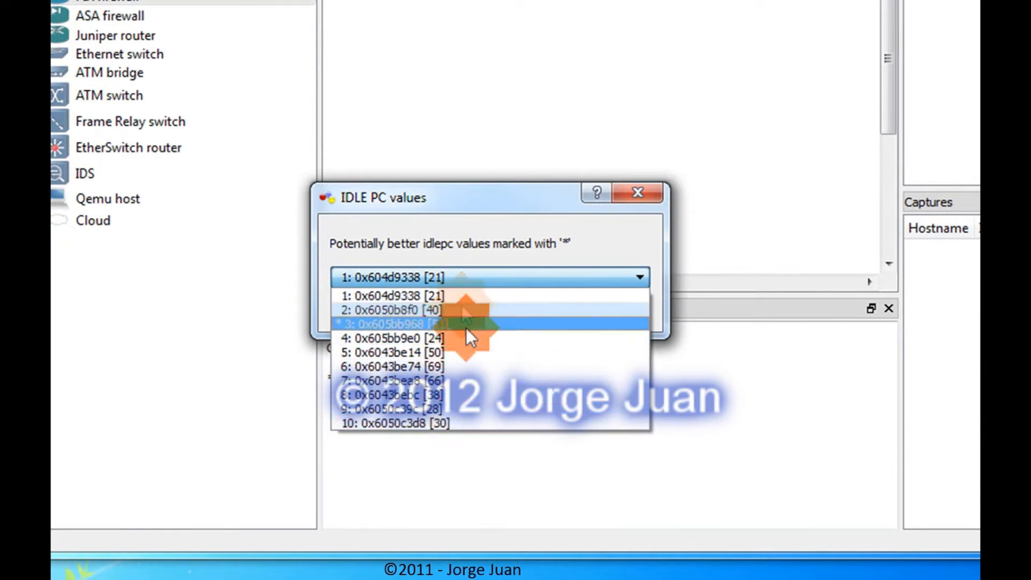
{"action": "mouse_move", "coordinate": [381, 338]}
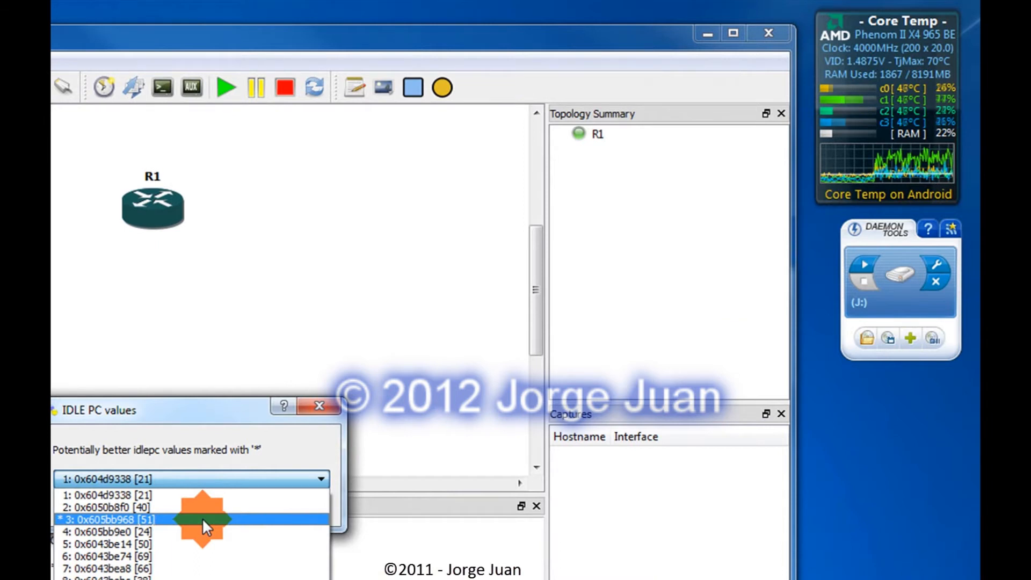
{"action": "left_click", "coordinate": [191, 520]}
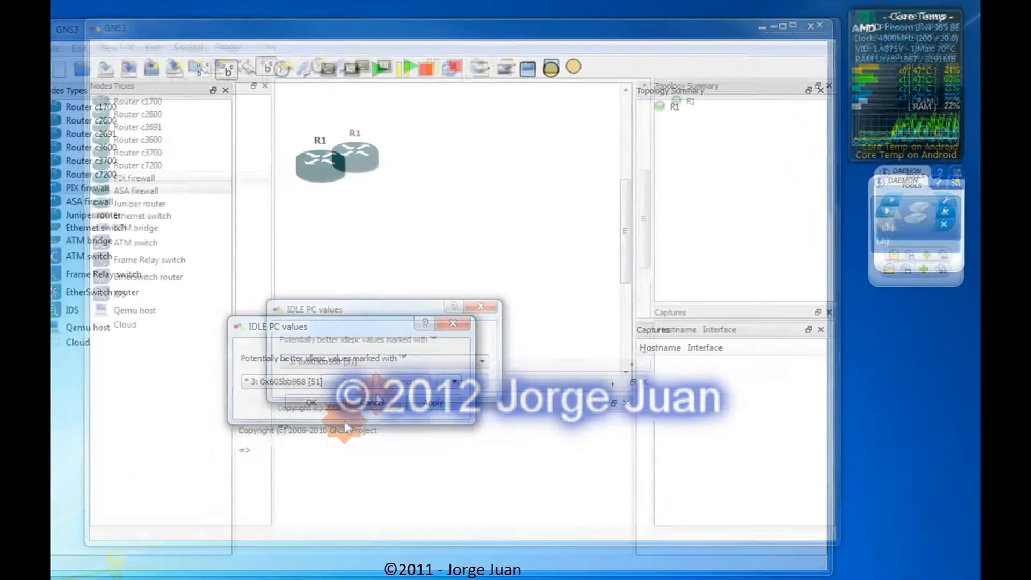
Apply Idle PC 0x605bb968 to R1 and acknowledge the applied confirmation.
{"action": "left_click", "coordinate": [312, 402]}
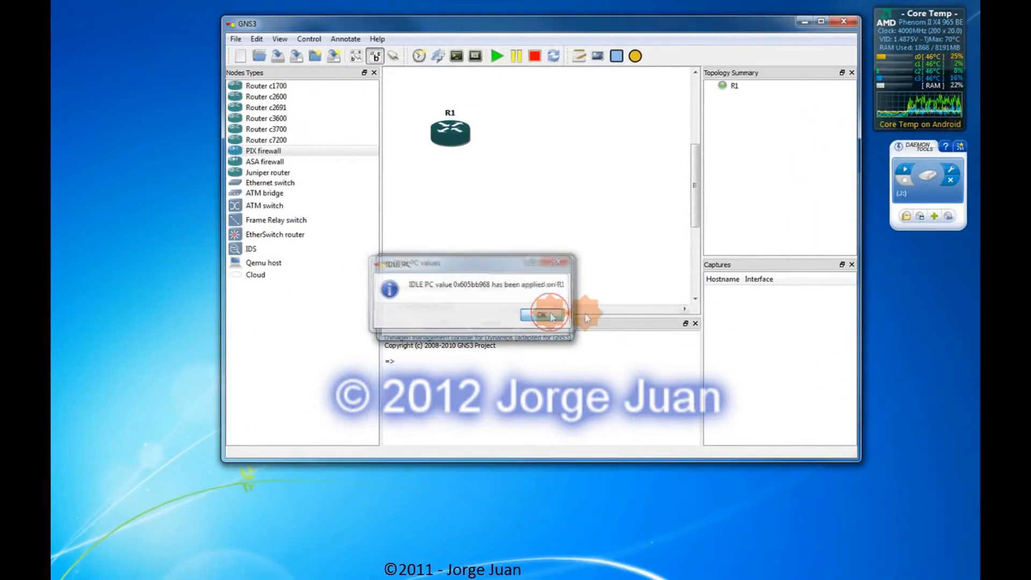
{"action": "left_click", "coordinate": [540, 314]}
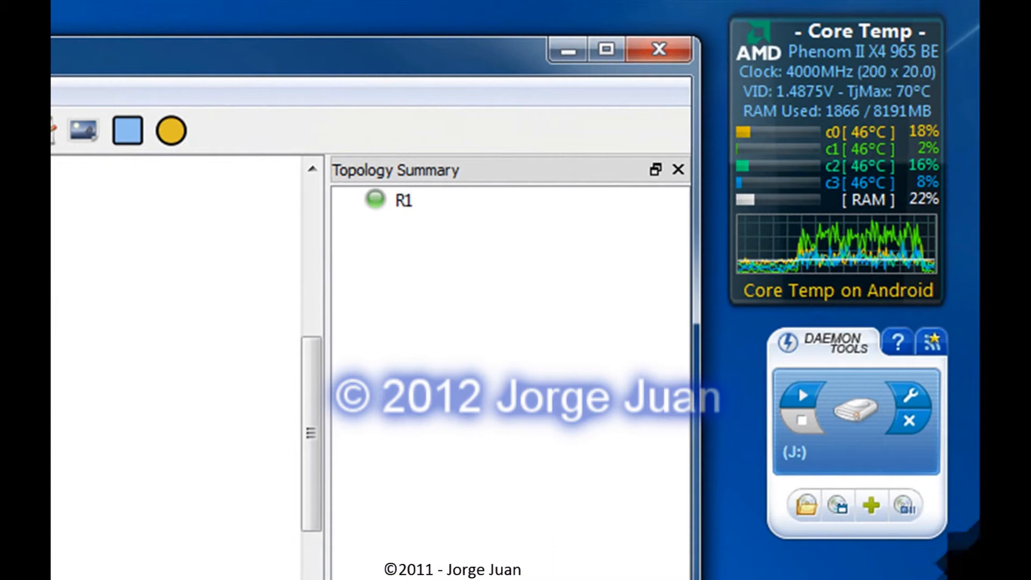
{"action": "mouse_move", "coordinate": [746, 339]}
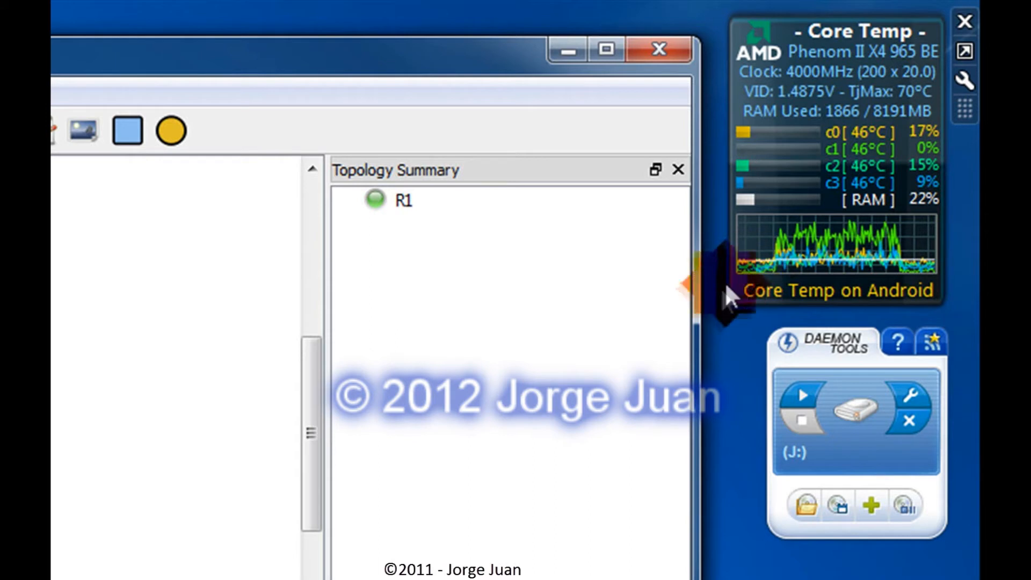
{"action": "mouse_move", "coordinate": [723, 378]}
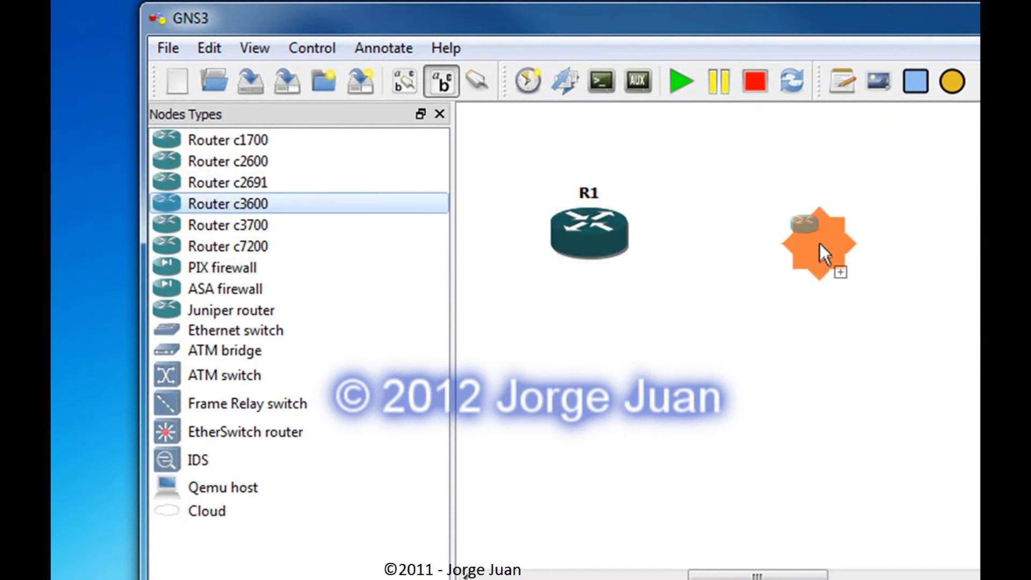
Connect a console session to the newly placed router R2.
{"action": "right_click", "coordinate": [819, 236]}
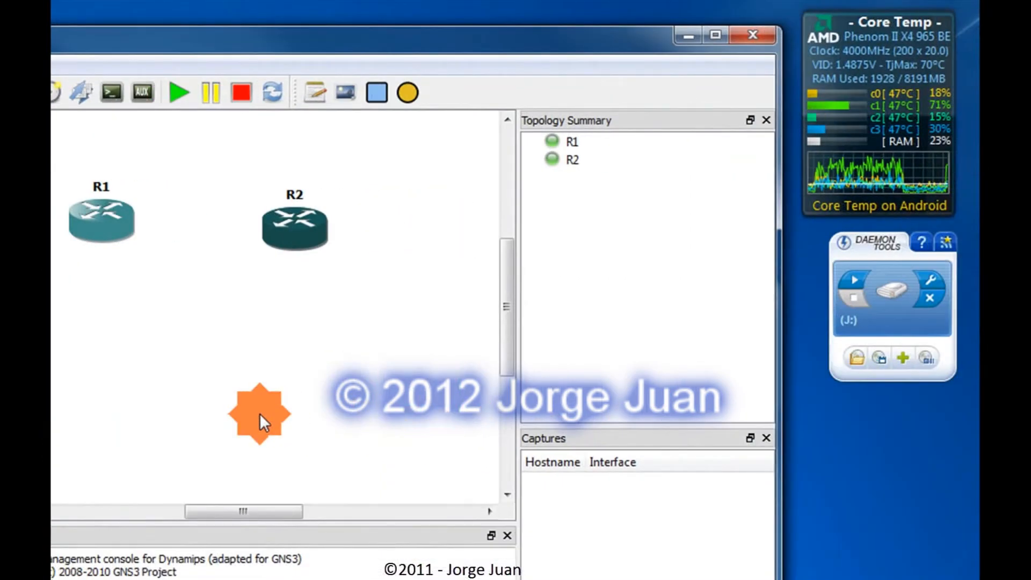
{"action": "right_click", "coordinate": [294, 226]}
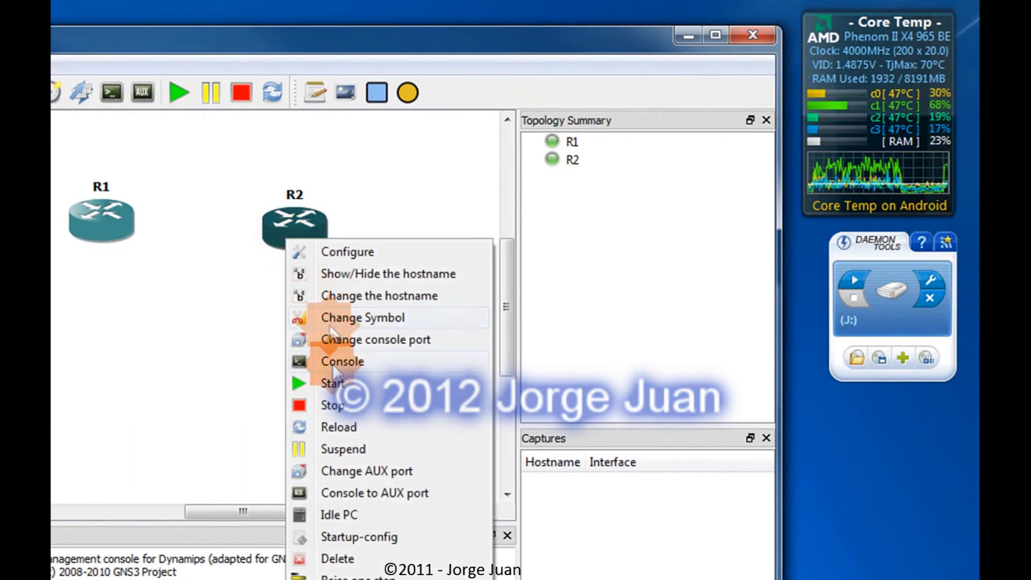
{"action": "left_click", "coordinate": [341, 361]}
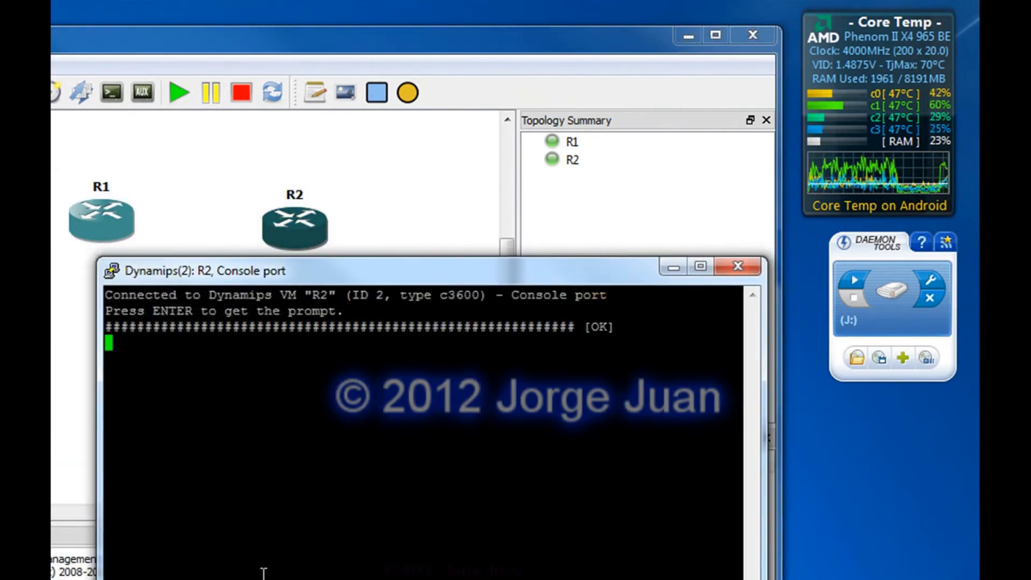
Wake R2's console so its Cisco IOS startup messages appear.
{"action": "key", "text": "enter"}
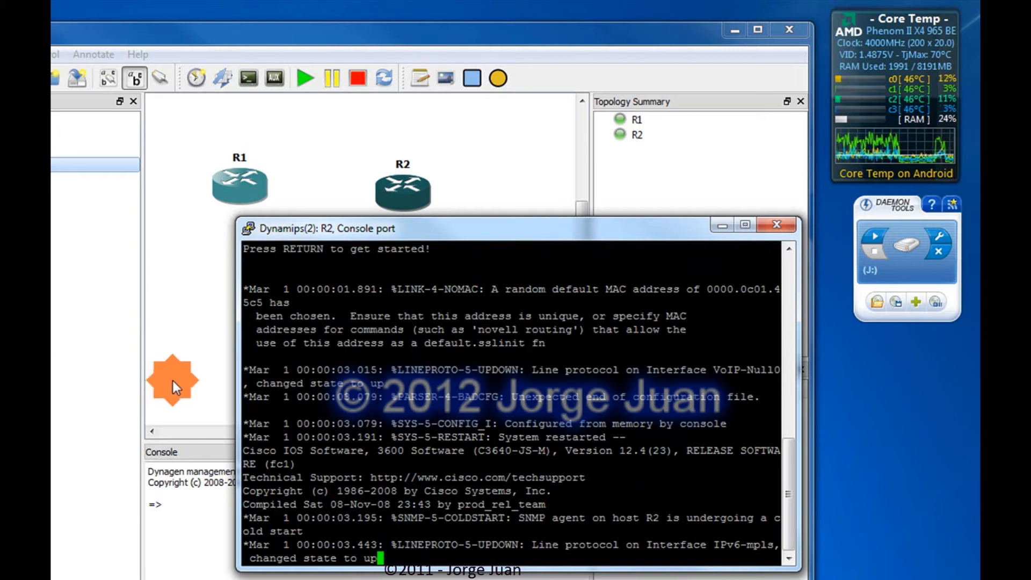
{"action": "mouse_move", "coordinate": [217, 384]}
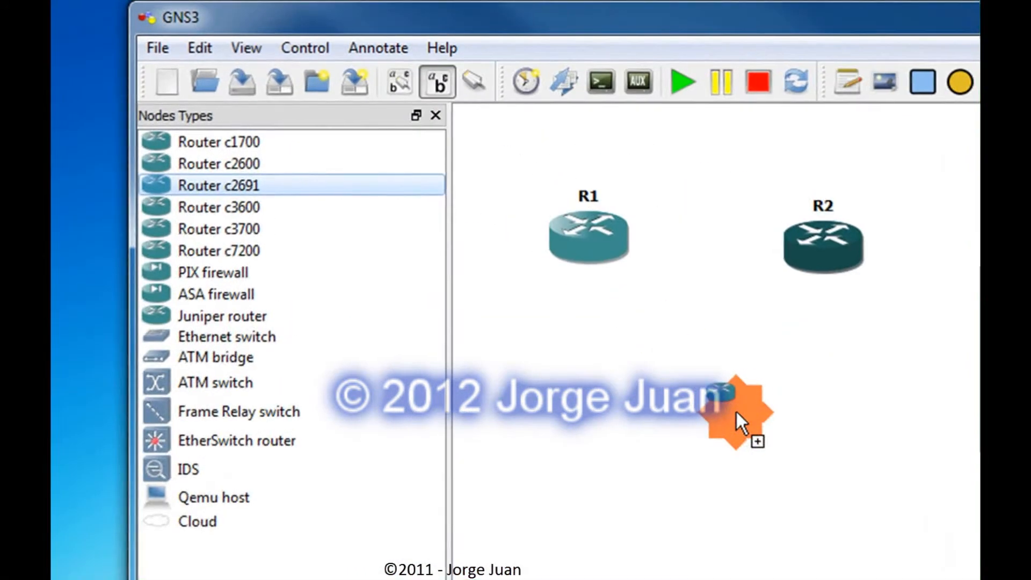
Place the c2691 router as R3 and connect its console showing IOS startup.
{"action": "right_click", "coordinate": [757, 415]}
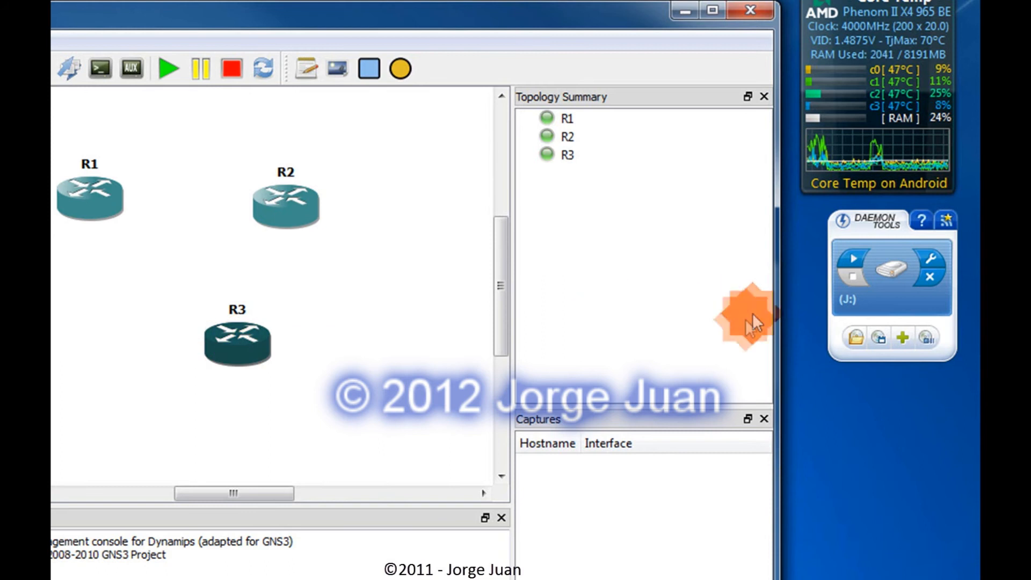
{"action": "right_click", "coordinate": [236, 345]}
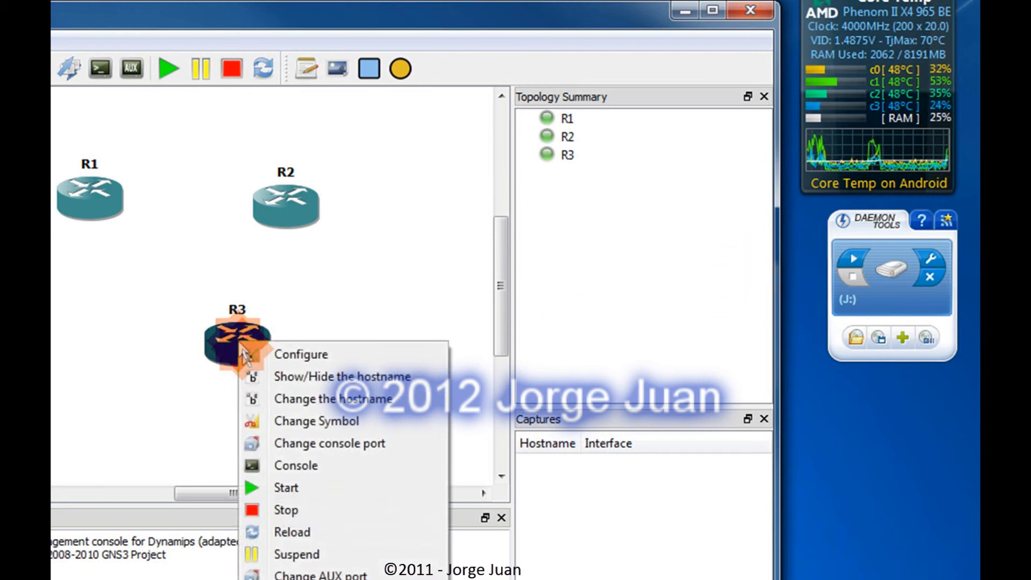
{"action": "left_click", "coordinate": [295, 465]}
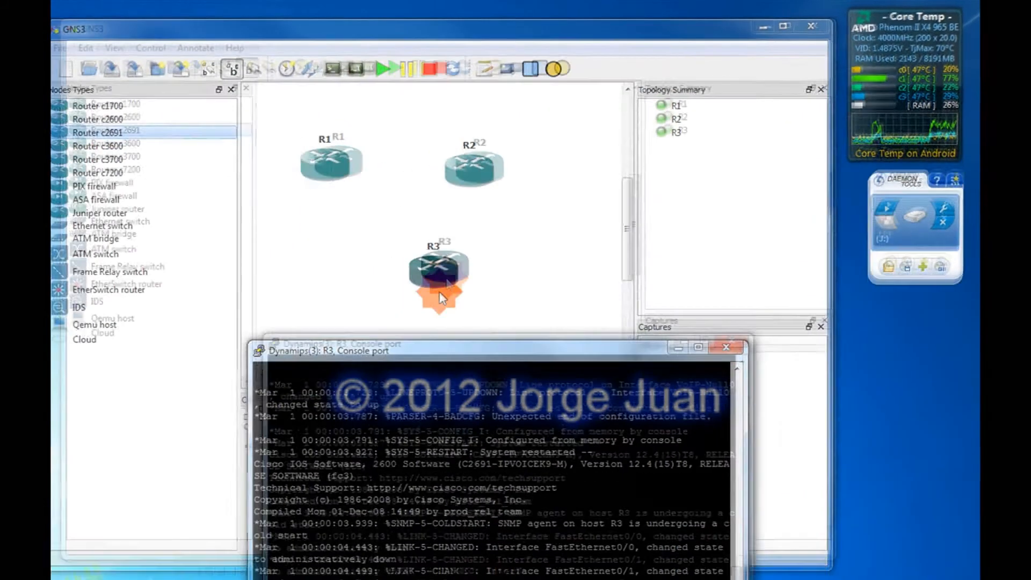
Calculate Idle PC values for R3 and apply the starred candidate 7: 0x6122c0b0.
{"action": "right_click", "coordinate": [446, 269]}
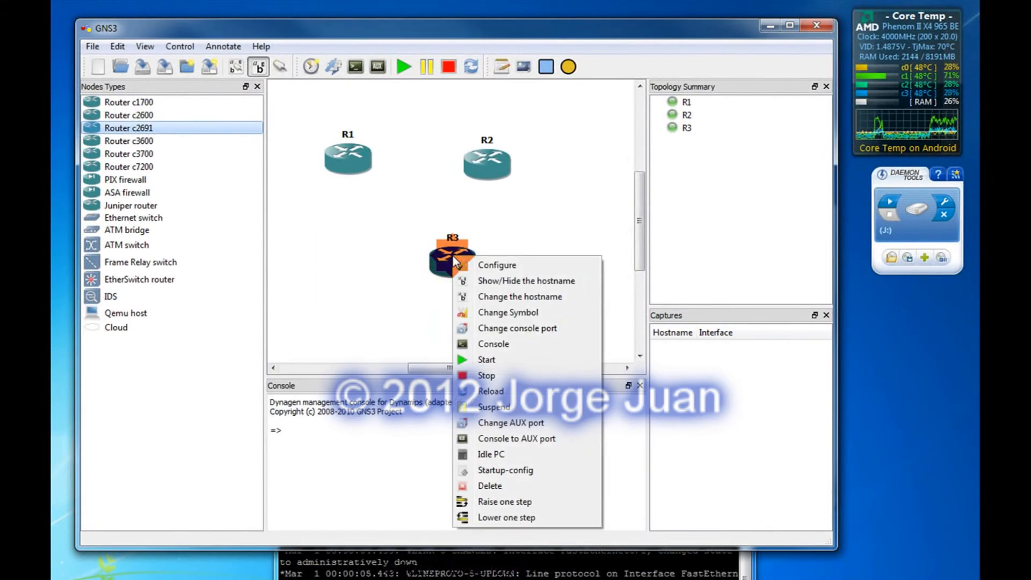
{"action": "left_click", "coordinate": [490, 453]}
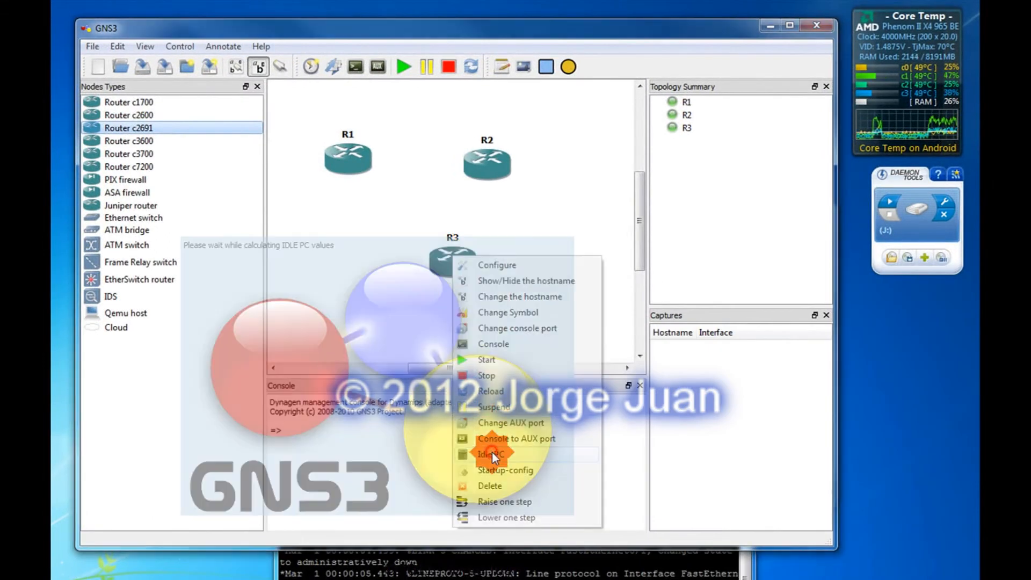
{"action": "left_click", "coordinate": [494, 453]}
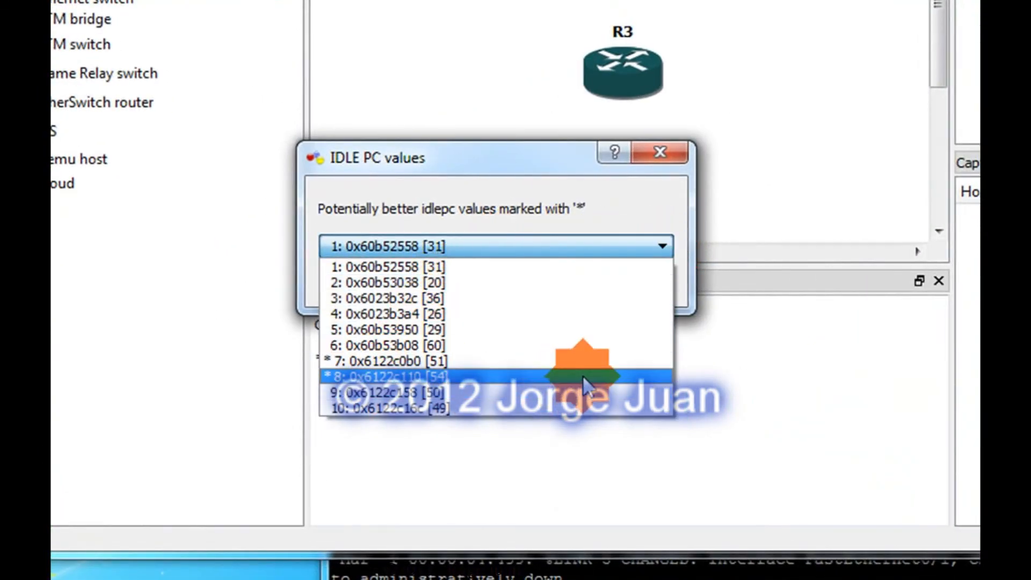
{"action": "left_click", "coordinate": [388, 361]}
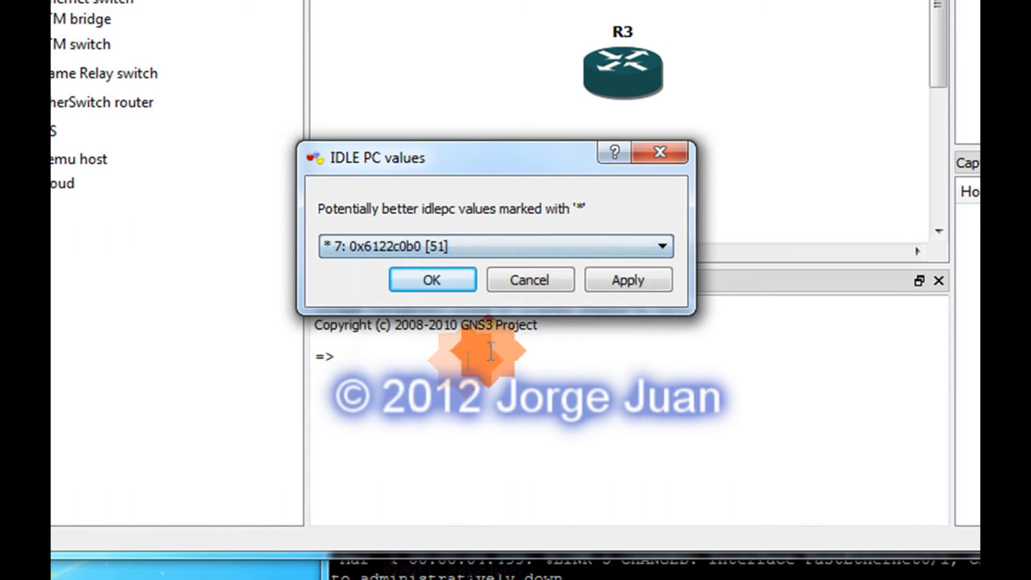
{"action": "left_click", "coordinate": [432, 279]}
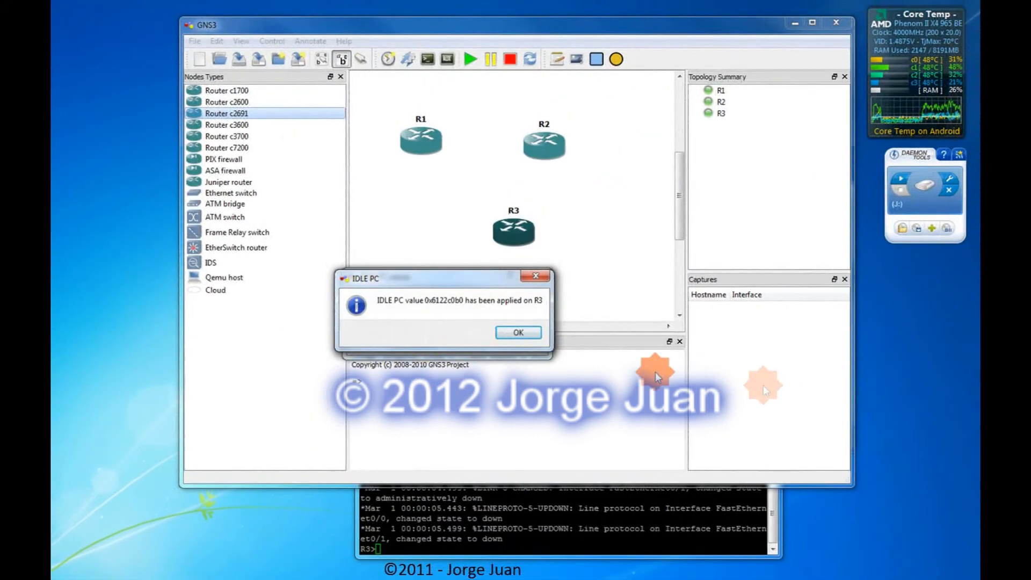
Acknowledge the Idle PC confirmation, returning to the topology with R1, R2 and R3 running.
{"action": "left_click", "coordinate": [518, 332]}
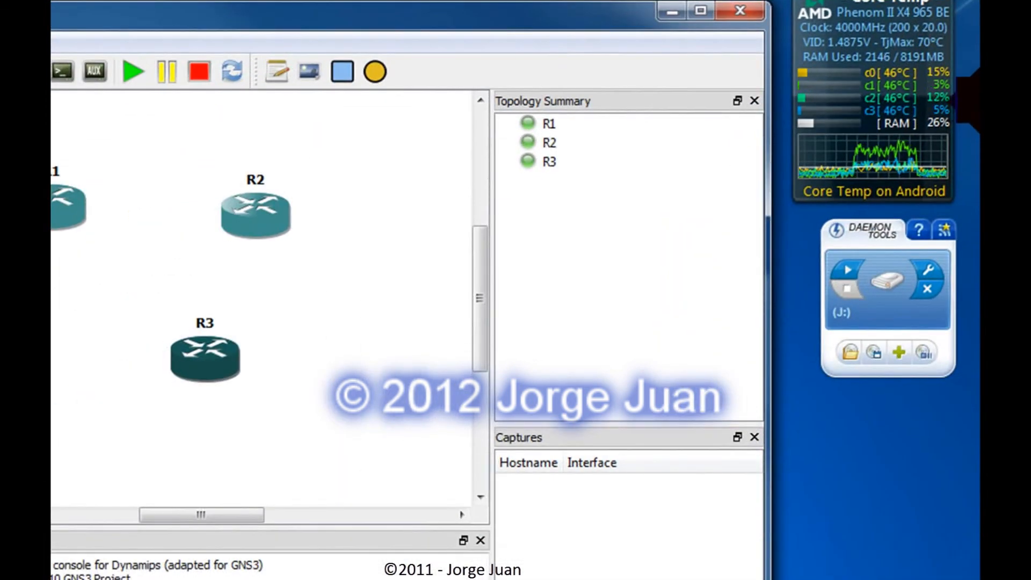
{"action": "left_click", "coordinate": [347, 308]}
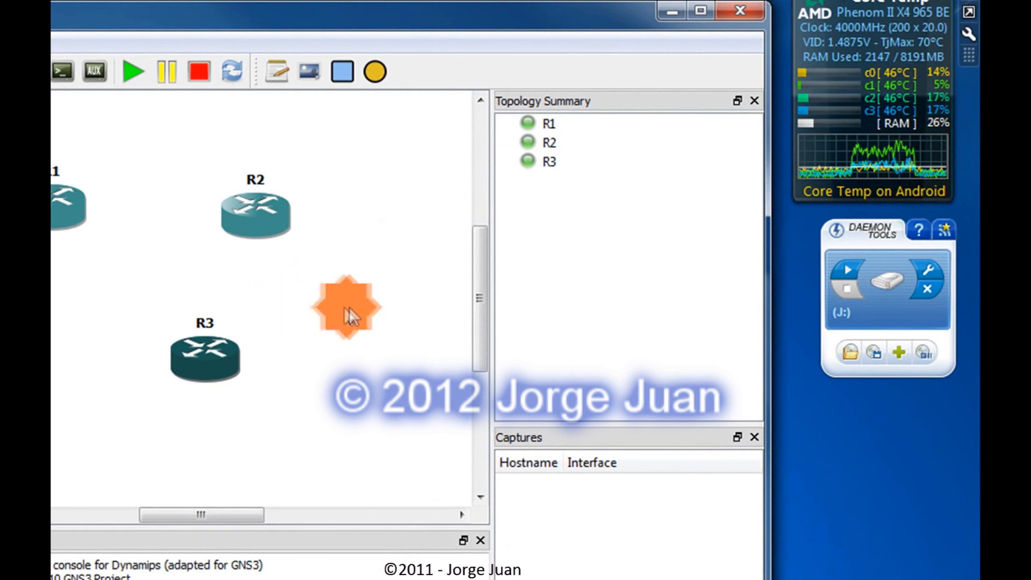